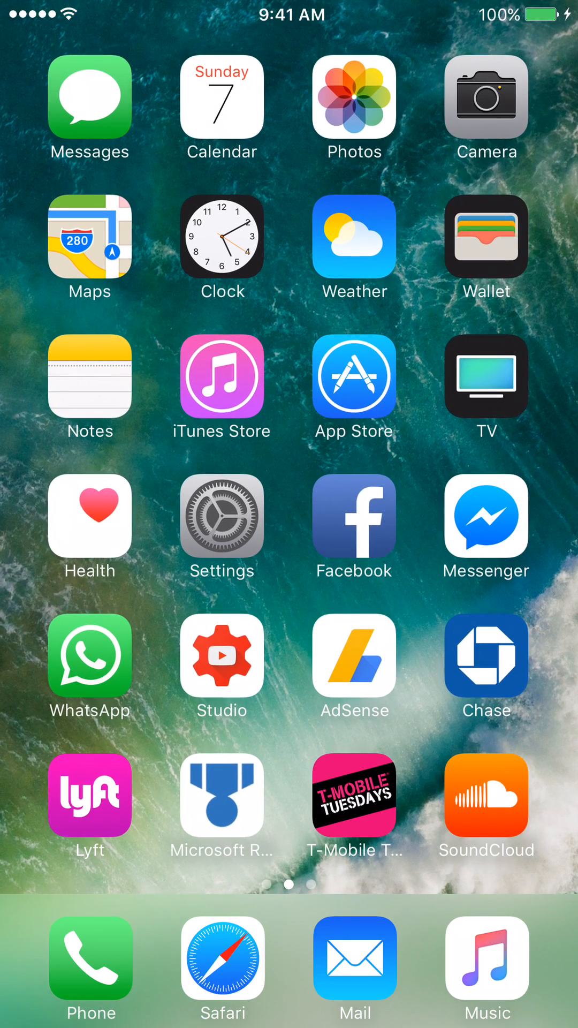
Step: Launch the Settings app from the Home Screen
left_click(222, 527)
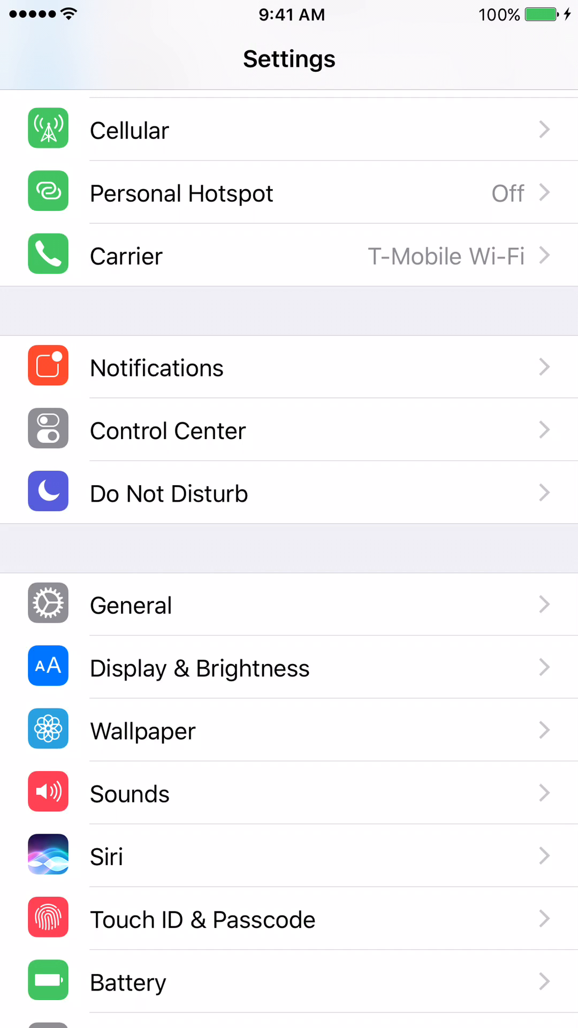
Step: Go into the General section of Settings
left_click(131, 604)
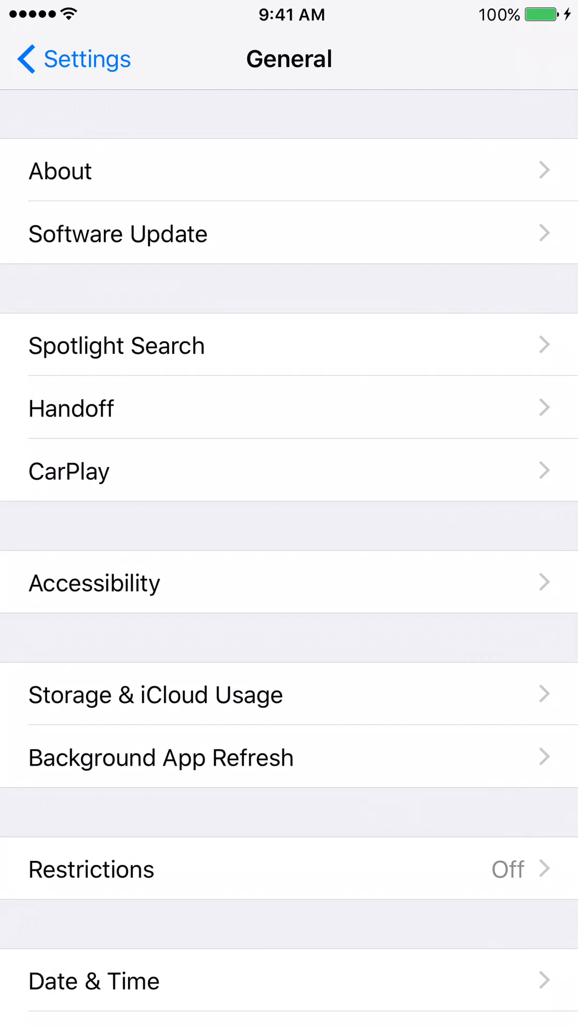
Step: Show the About page with the device details
left_click(58, 170)
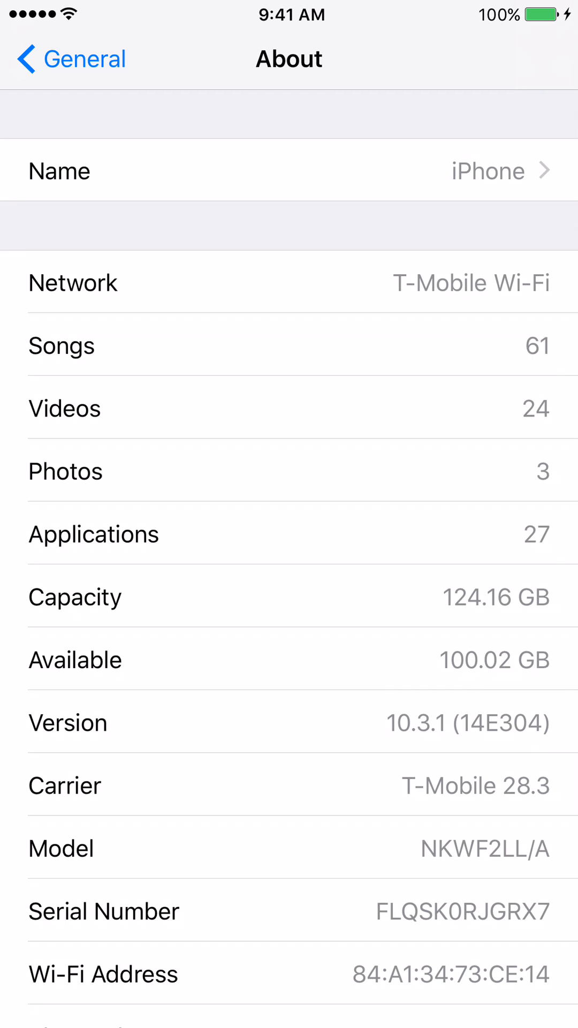
Step: Bring the device Name field up for editing
left_click(288, 171)
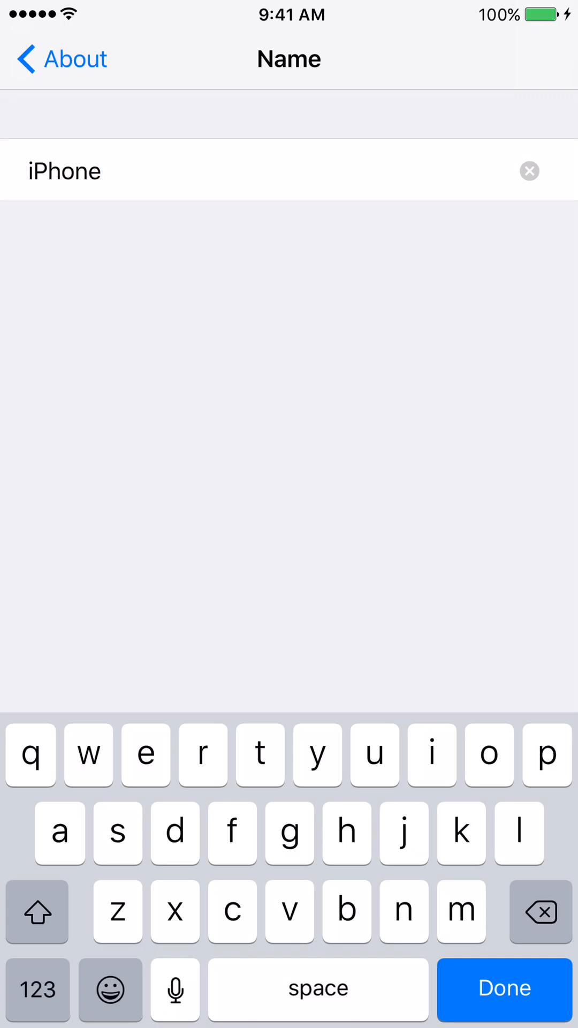
Step: Clear the existing device name and retype it as 'iPhone'
left_click(529, 170)
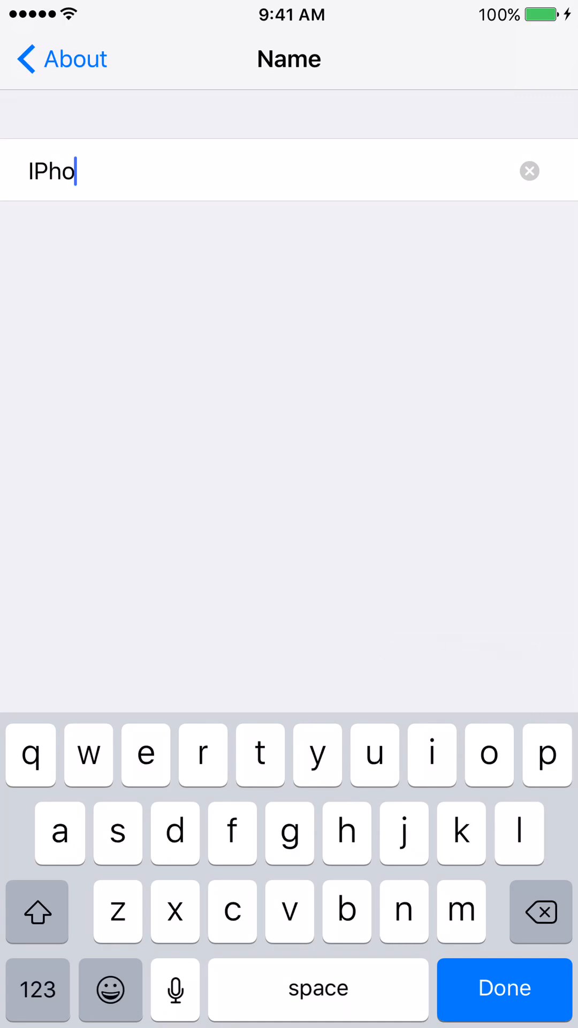
type("ne")
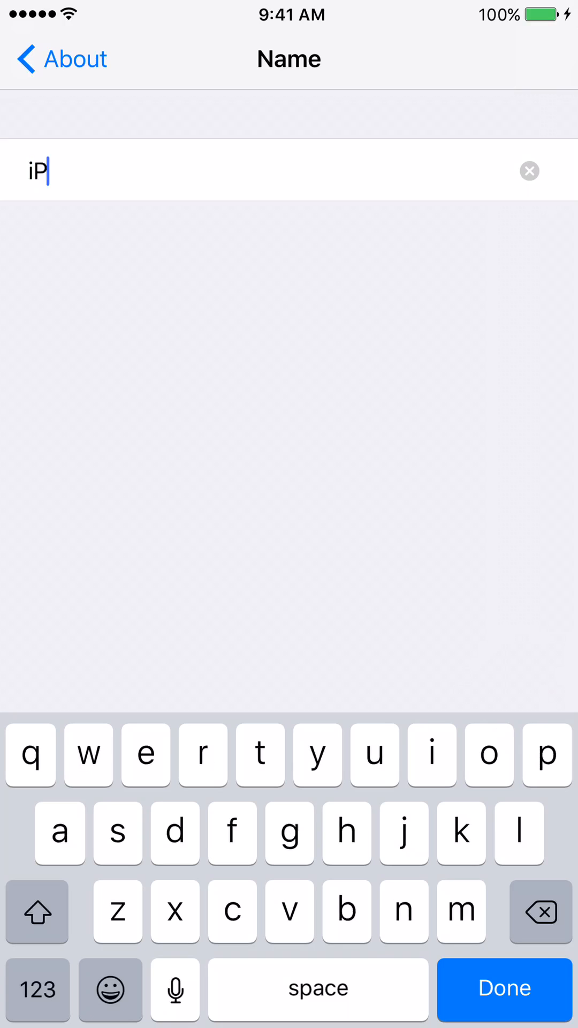
type("hone")
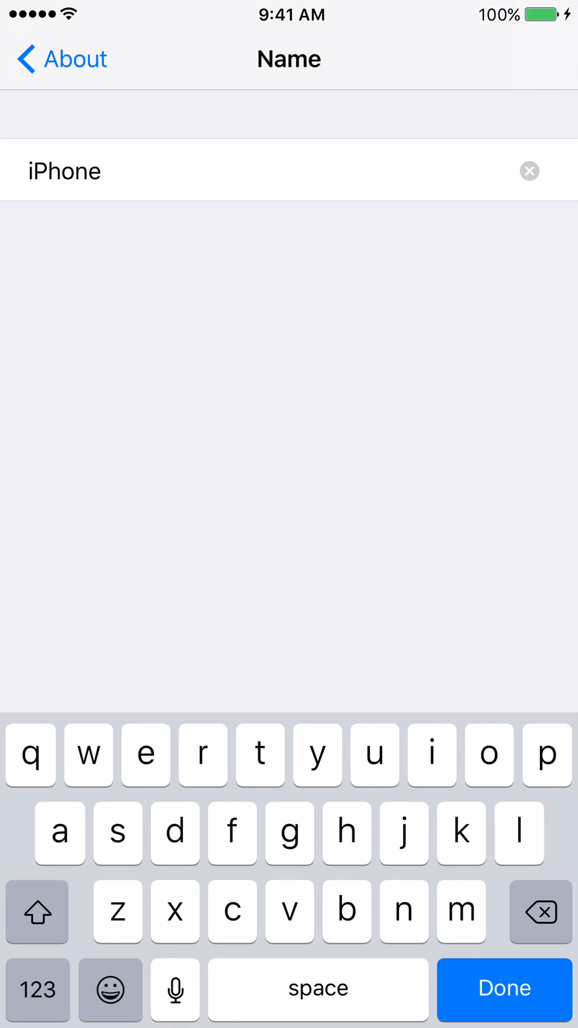